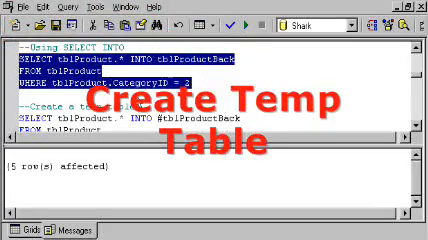
- Scroll the script to the SELECT INTO #tblProductBack statement for CategoryID 2 and its results
{"action": "scroll", "scroll_direction": "down", "scroll_amount": 3}
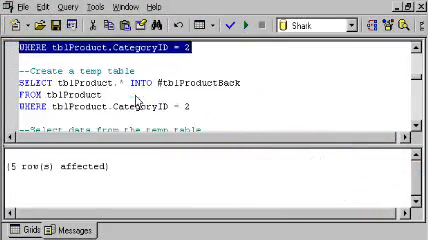
{"action": "scroll", "scroll_direction": "down", "scroll_amount": 3}
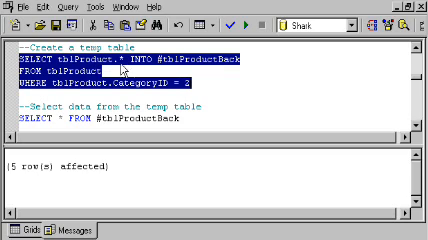
{"action": "mouse_move", "coordinate": [204, 68]}
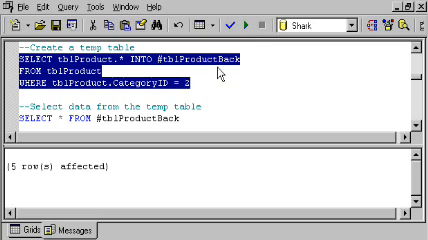
{"action": "scroll", "scroll_direction": "down", "scroll_amount": 3}
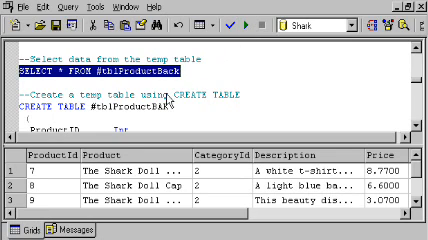
- Scroll past the #tblProductBack results to the CREATE TABLE #tblProductBAK script
{"action": "scroll", "scroll_direction": "down", "scroll_amount": 3}
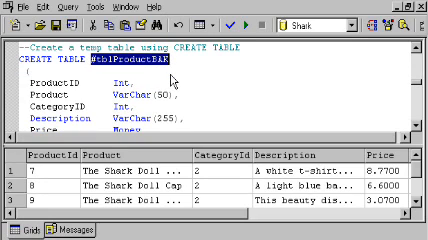
{"action": "scroll", "scroll_direction": "down", "scroll_amount": 3}
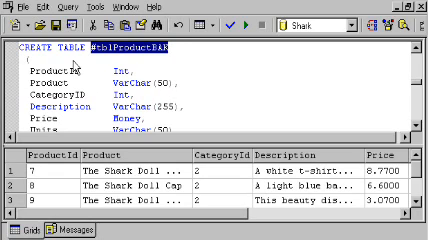
{"action": "mouse_move", "coordinate": [122, 62]}
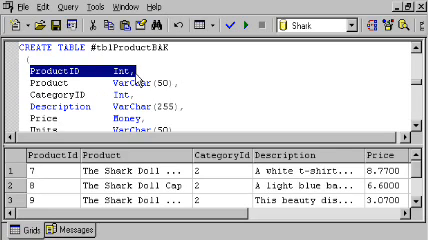
{"action": "scroll", "scroll_direction": "down", "scroll_amount": 3}
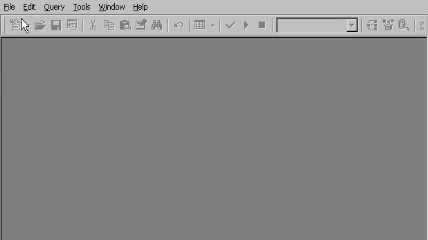
- Reconnect to the Harlem server using Windows authentication
{"action": "left_click", "coordinate": [8, 4]}
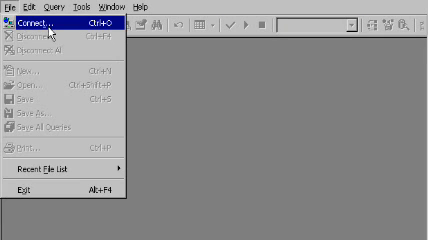
{"action": "left_click", "coordinate": [40, 16]}
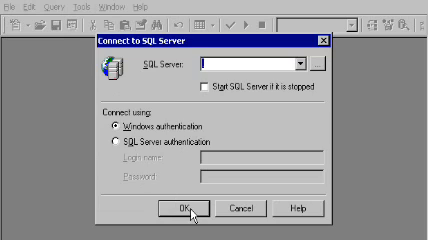
{"action": "left_click", "coordinate": [190, 208]}
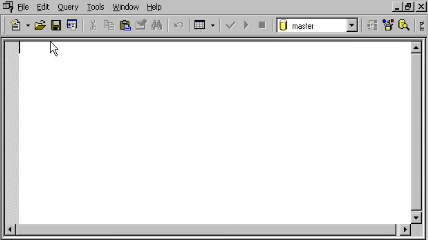
- Open the saved .sql script with the insert and temp table queries
{"action": "left_click", "coordinate": [38, 24]}
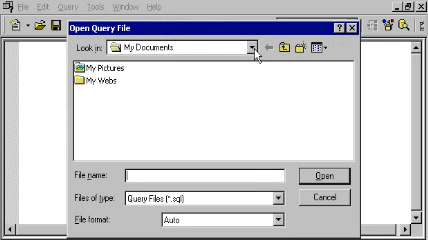
{"action": "left_click", "coordinate": [244, 48]}
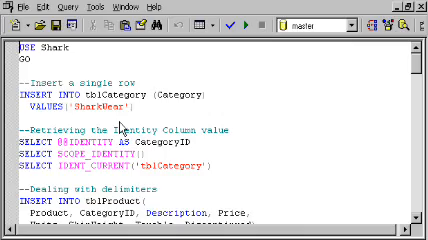
{"action": "scroll", "scroll_direction": "down", "scroll_amount": 3}
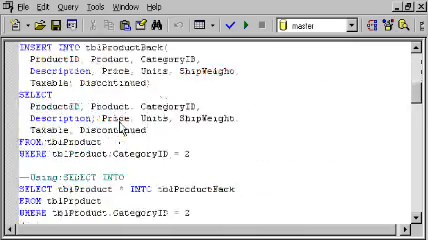
{"action": "scroll", "scroll_direction": "up", "scroll_amount": 3}
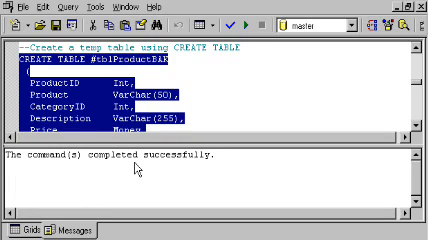
- Switch the working database from master to Shark so the INSERT into #tblProductBAK succeeds
{"action": "scroll", "scroll_direction": "down", "scroll_amount": 3}
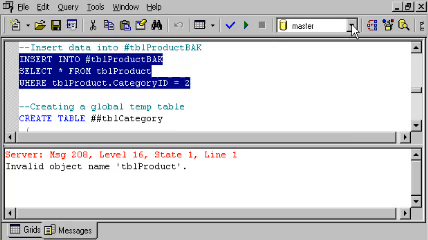
{"action": "left_click", "coordinate": [344, 20]}
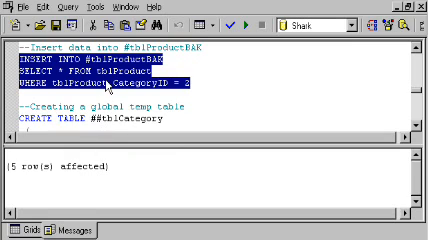
{"action": "scroll", "scroll_direction": "down", "scroll_amount": 3}
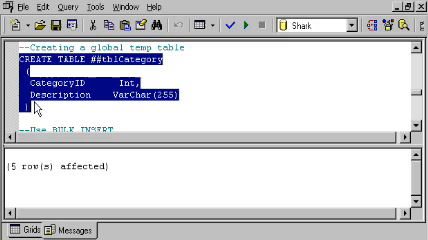
{"action": "mouse_move", "coordinate": [196, 56]}
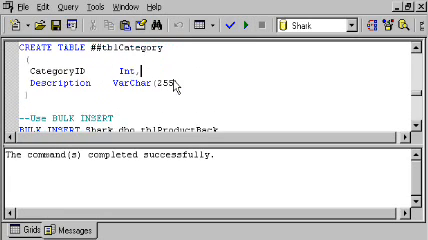
- Scroll to the CREATE TABLE ##tblCategory statement and the BULK INSERT script below it
{"action": "scroll", "scroll_direction": "down", "scroll_amount": 3}
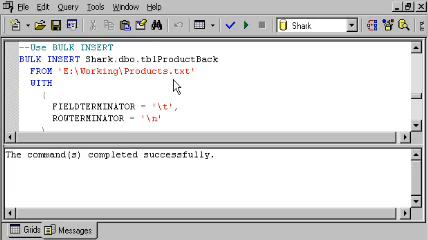
{"action": "mouse_move", "coordinate": [172, 88]}
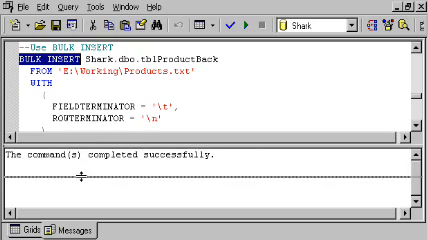
- Scroll down to the BULK INSERT Shark.dbo.tblProductBack statement for the tab-delimited file
{"action": "scroll", "scroll_direction": "down", "scroll_amount": 3}
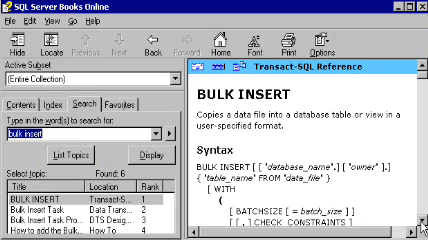
- Scroll the BULK INSERT topic through its Syntax section to the start of Arguments
{"action": "scroll", "scroll_direction": "down", "scroll_amount": 3}
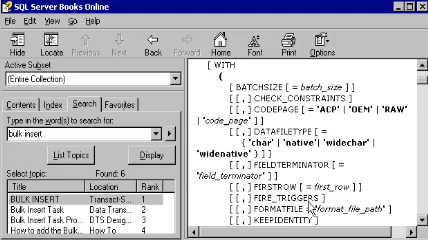
{"action": "scroll", "scroll_direction": "down", "scroll_amount": 3}
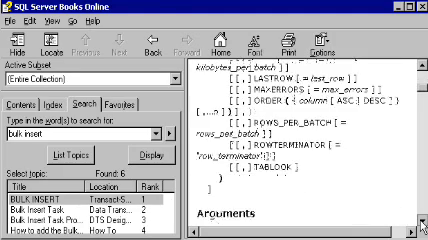